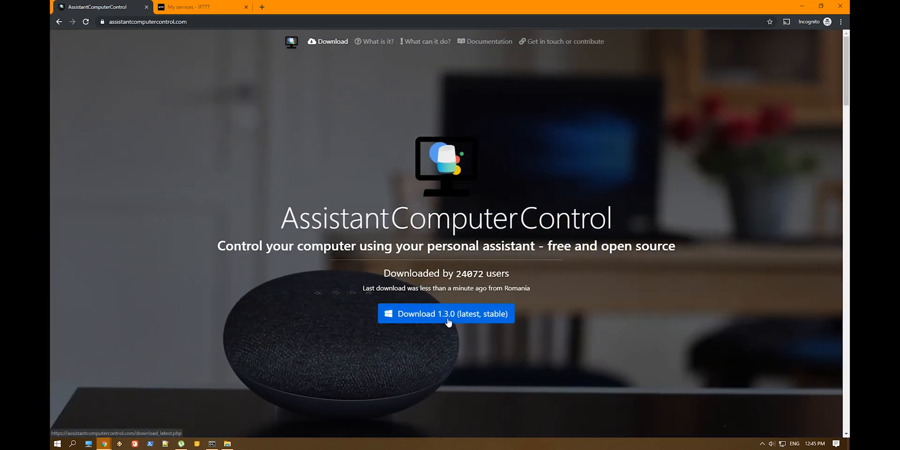
- Download AssistantComputerControl 1.3.0 and install it through the full setup wizard
left_click(445, 314)
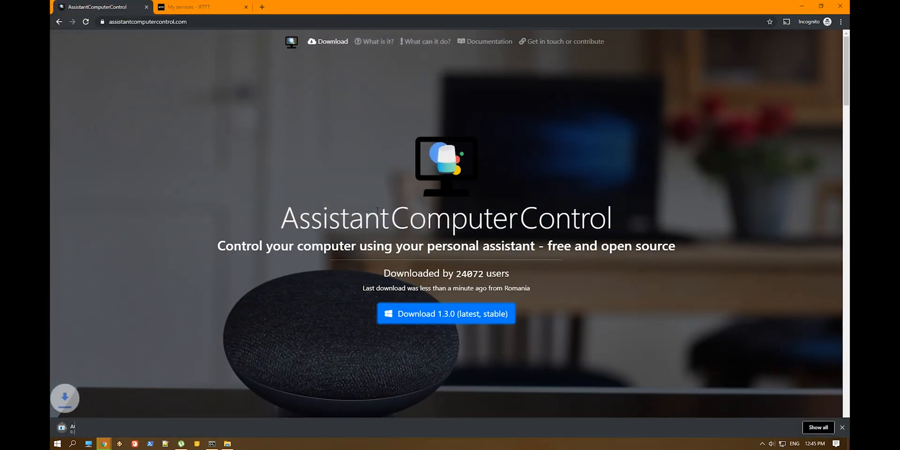
left_click(445, 313)
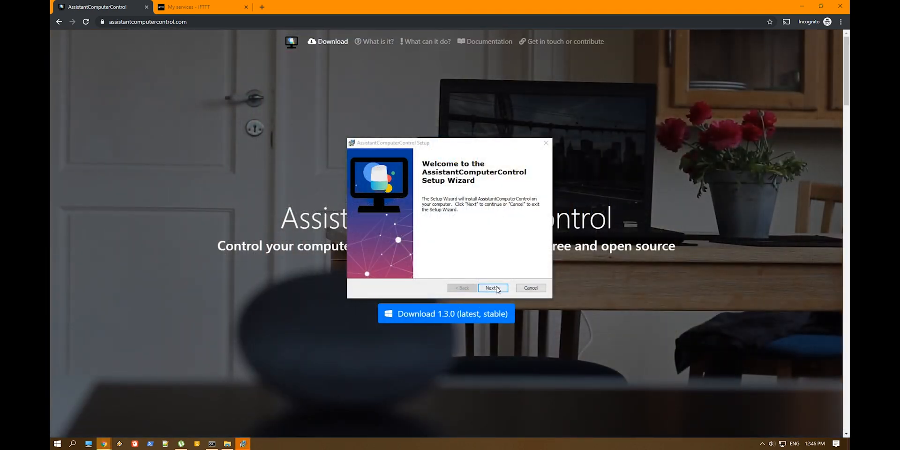
left_click(492, 287)
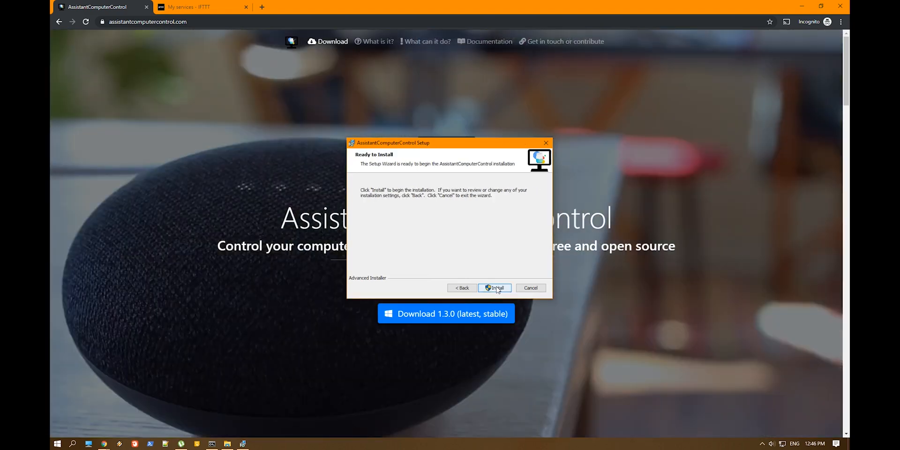
left_click(495, 287)
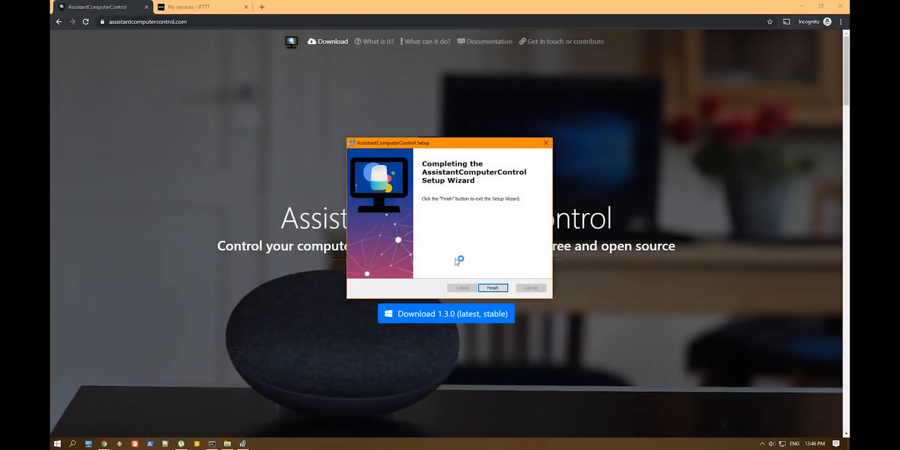
left_click(492, 287)
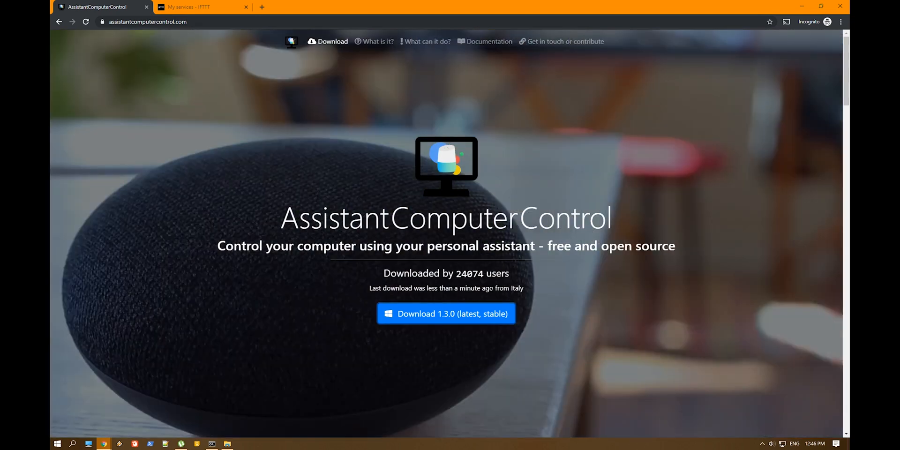
- Open the Settings window from the AssistantComputerControl tray icon menu
left_click(56, 443)
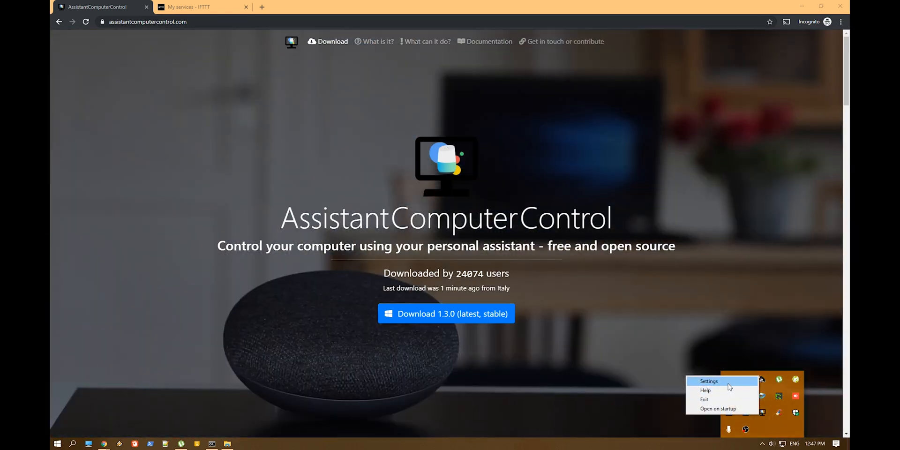
left_click(708, 381)
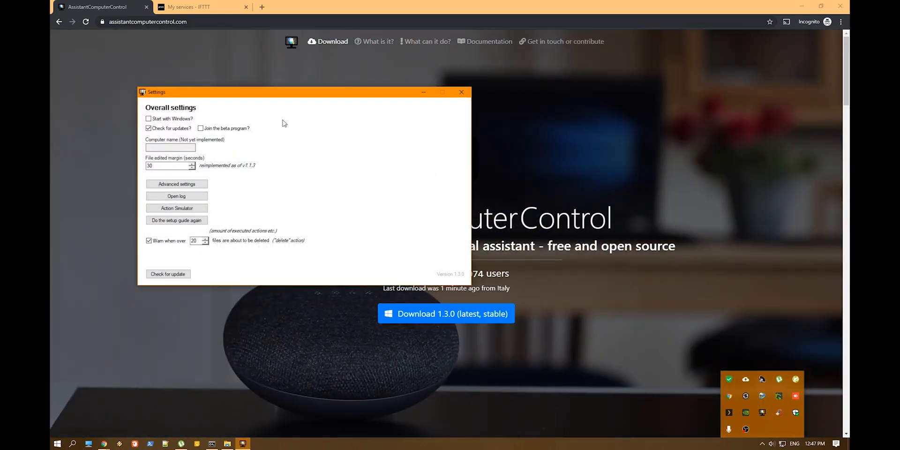
left_click(176, 208)
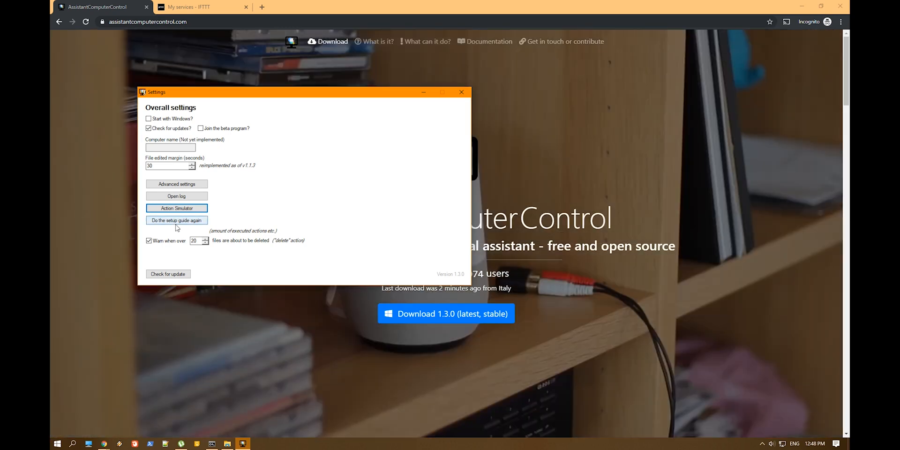
- Rerun the setup guide with Google Drive and choose manual folder path entry
left_click(177, 220)
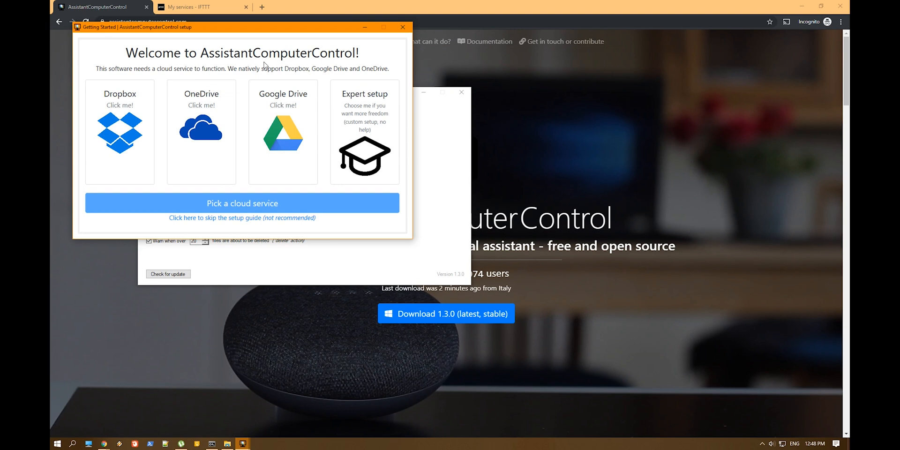
mouse_move(282, 103)
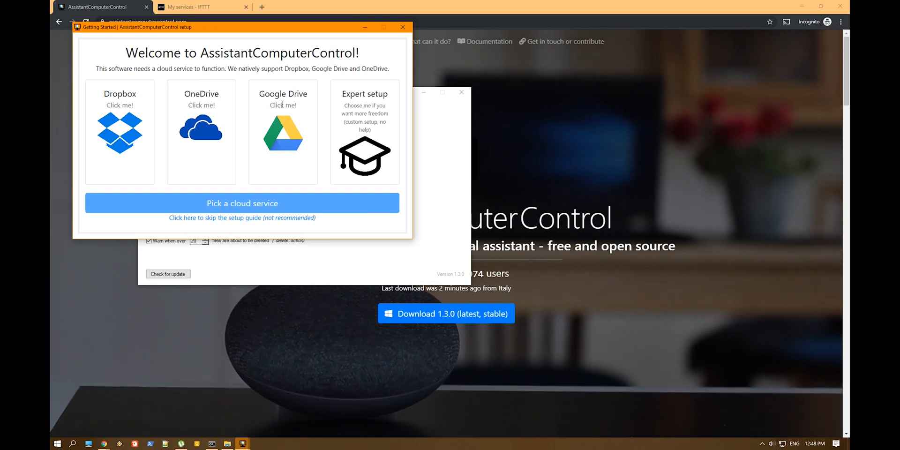
left_click(282, 132)
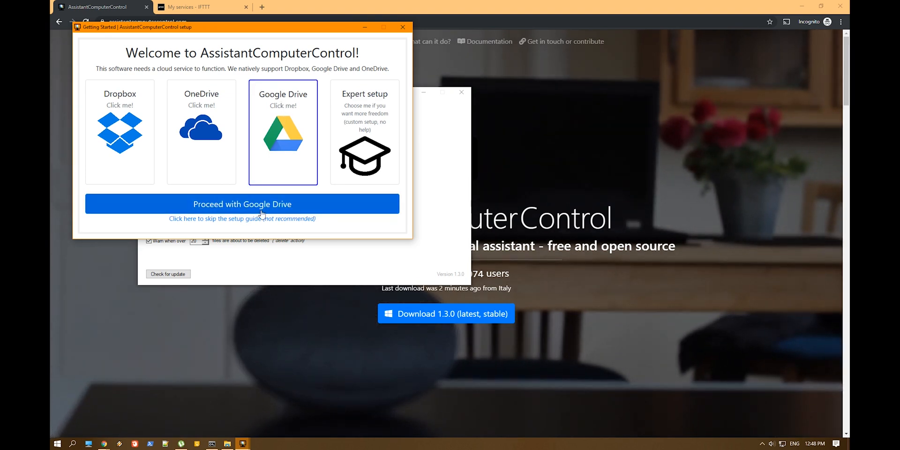
left_click(242, 203)
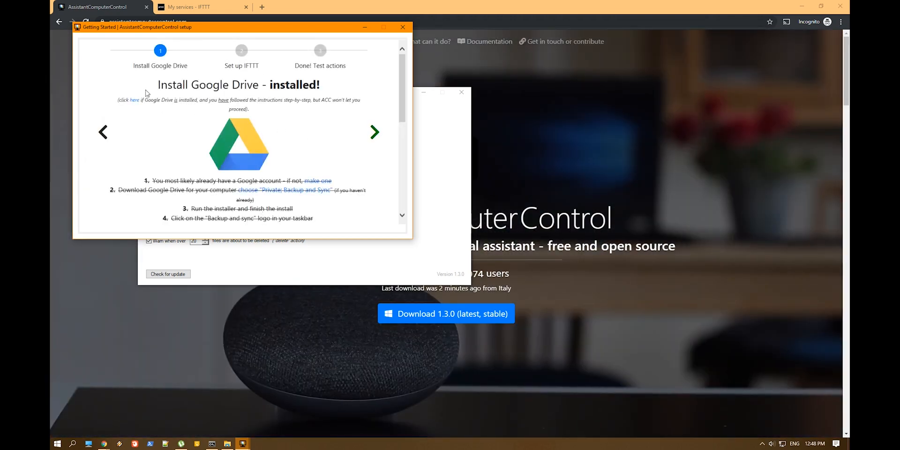
mouse_move(198, 112)
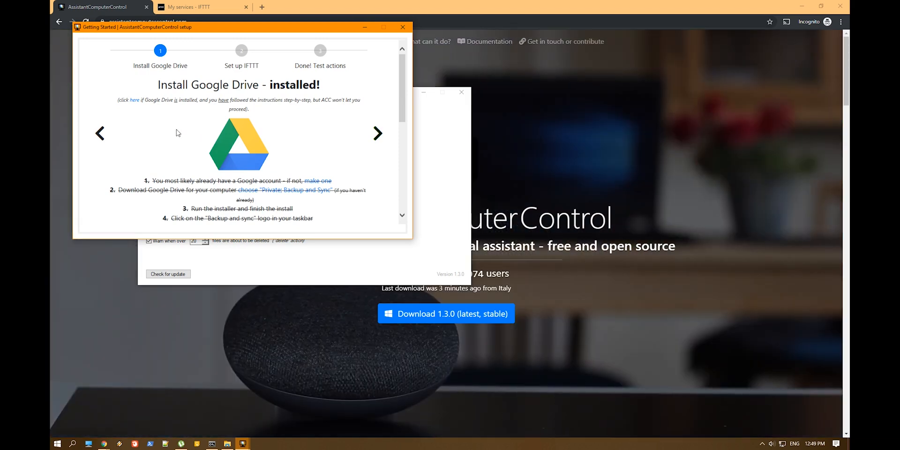
mouse_move(160, 115)
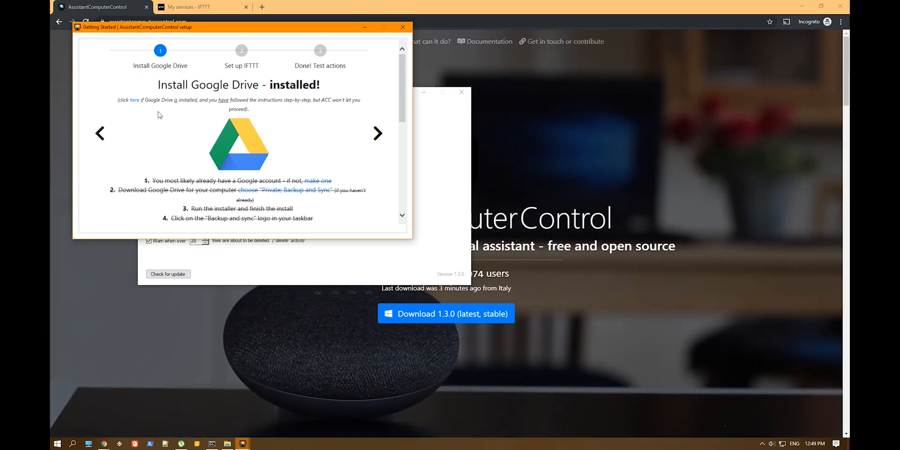
left_click(135, 100)
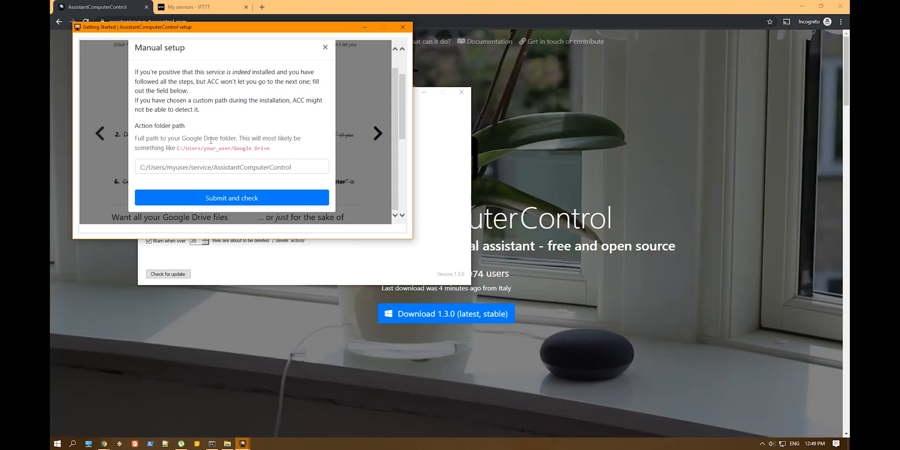
- Submit D:\Google Drive\AssistantComputerControl as the action folder and dismiss the success message
left_click(230, 166)
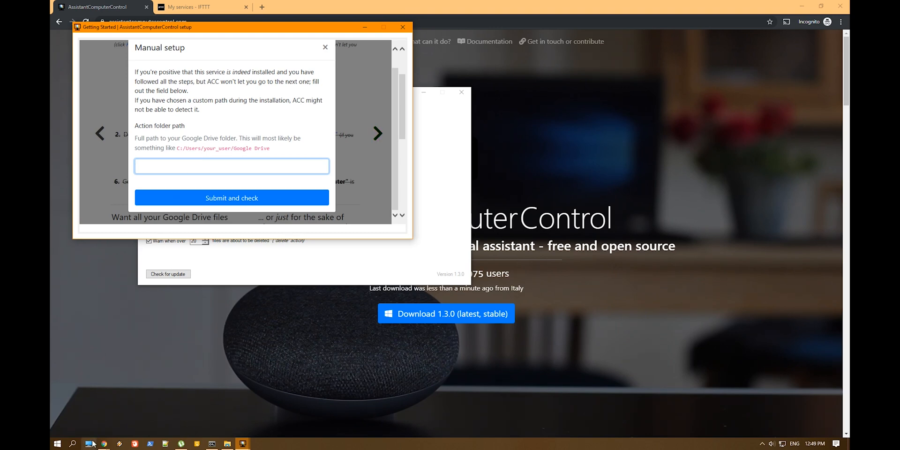
mouse_move(89, 443)
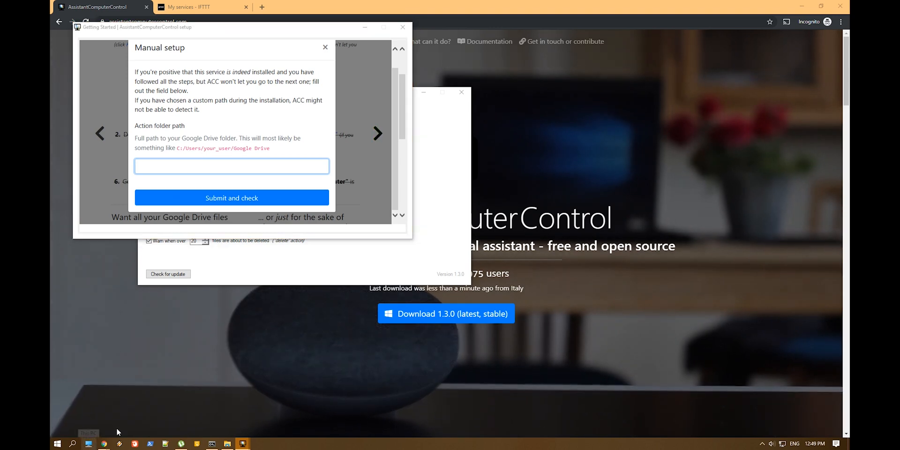
type("D:\\Google Drive\\AssistantComputerControl")
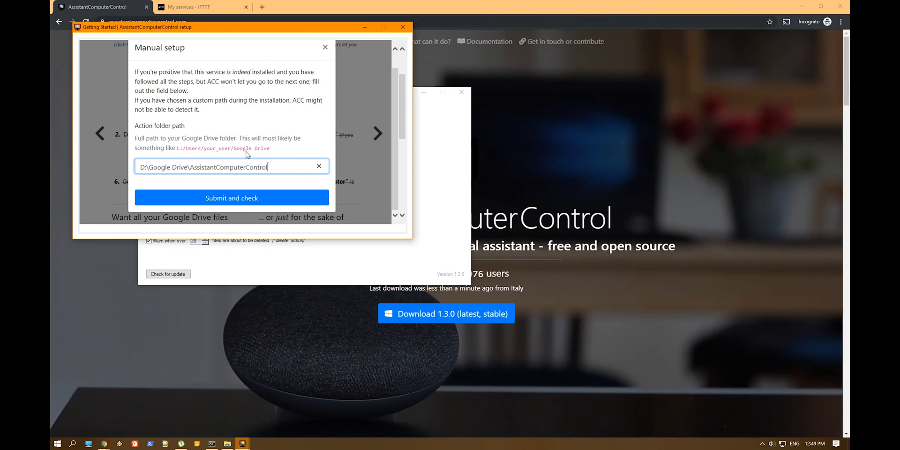
left_click(231, 197)
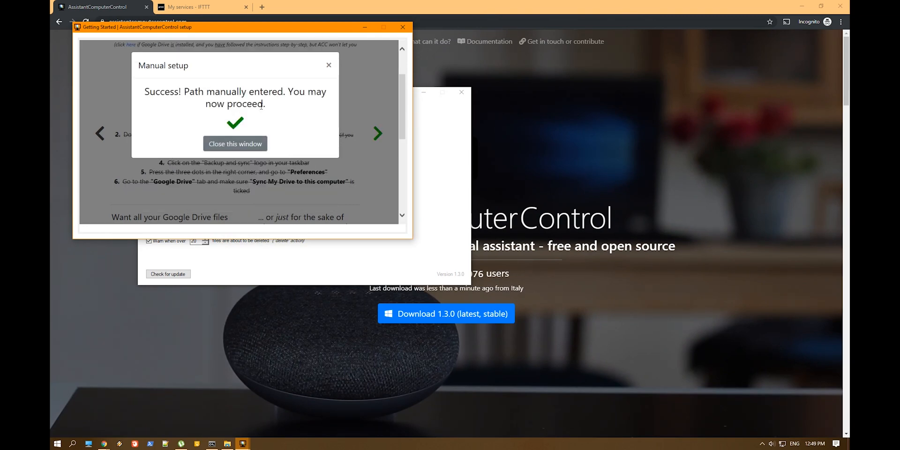
left_click(234, 143)
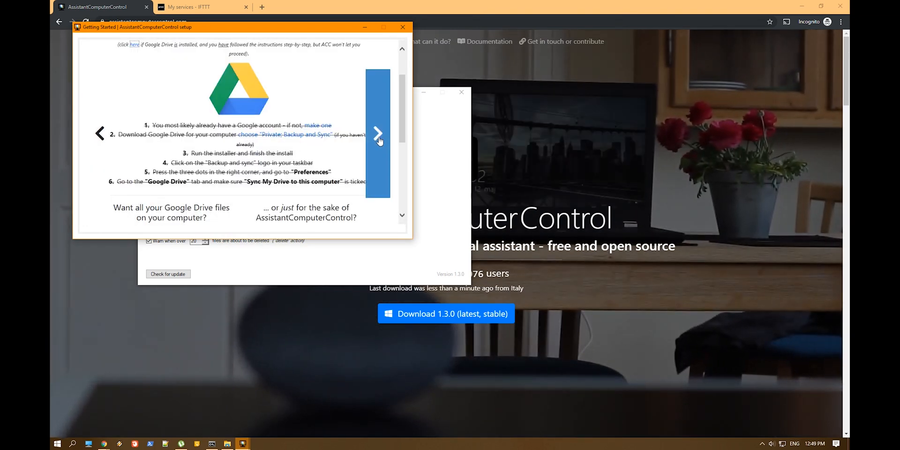
- Advance the setup guide to step 2, Set up IFTTT
left_click(378, 133)
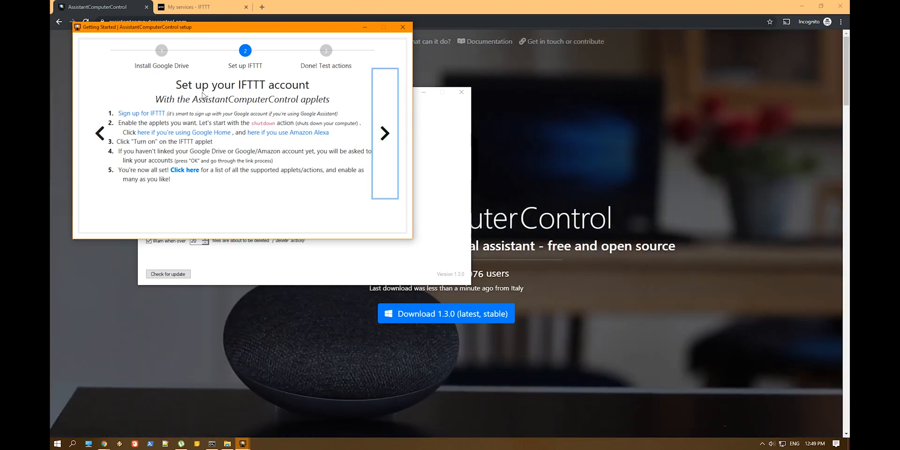
mouse_move(140, 113)
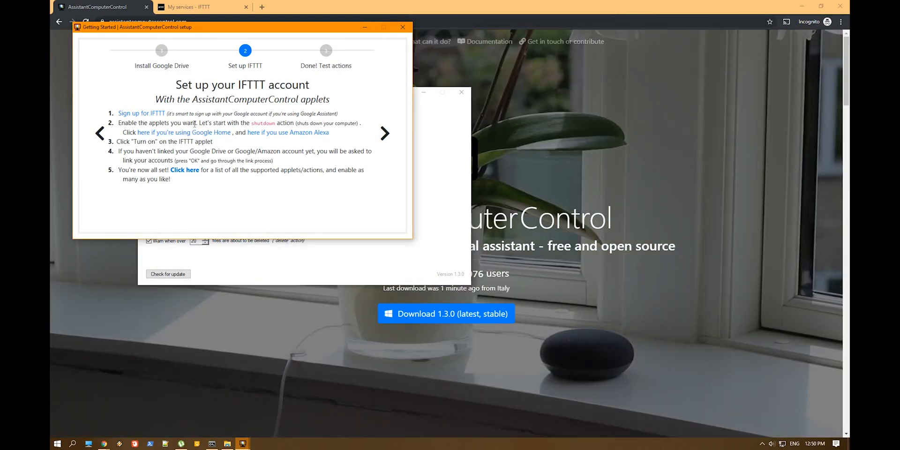
- Scroll assistantcomputercontrol.com down to the Toggle mute card in the actions grid
left_click(401, 26)
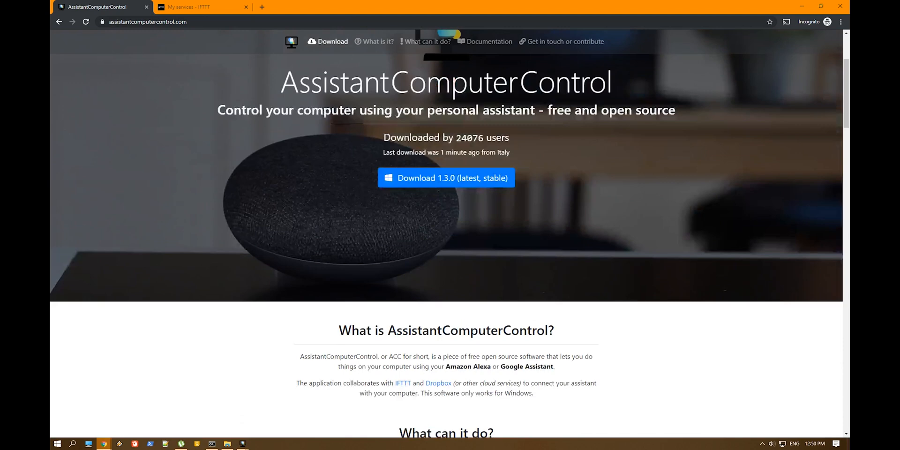
scroll("down", 3)
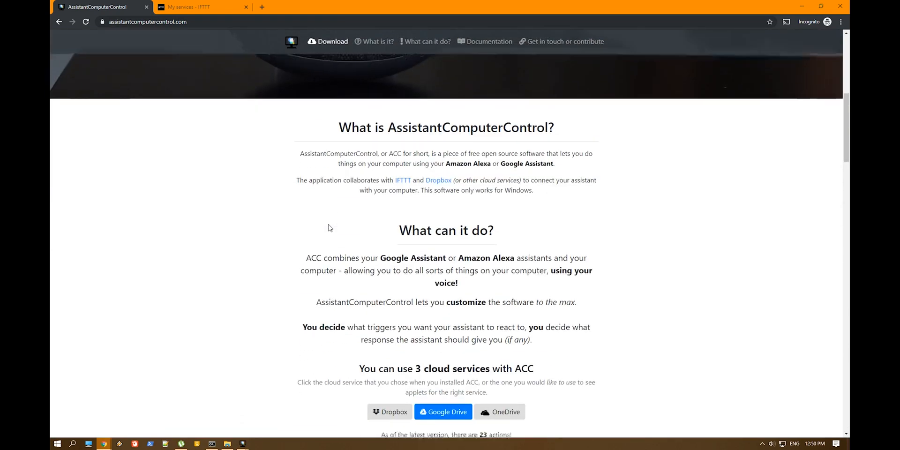
scroll("down", 3)
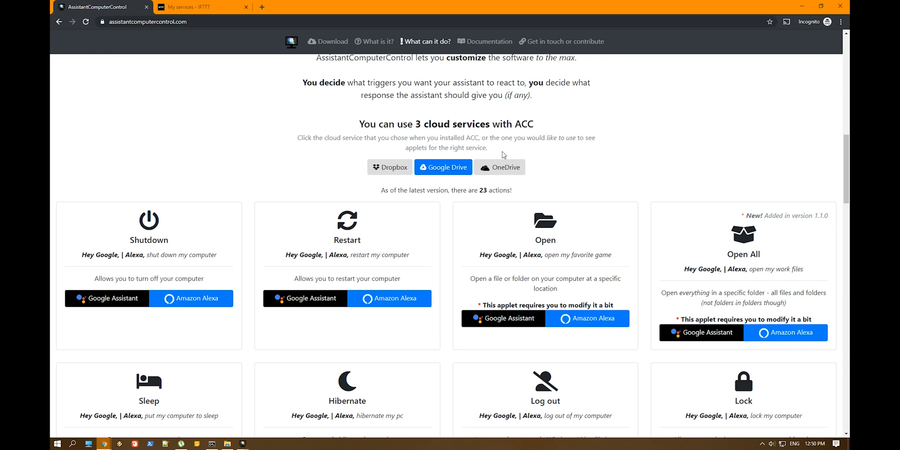
mouse_move(407, 159)
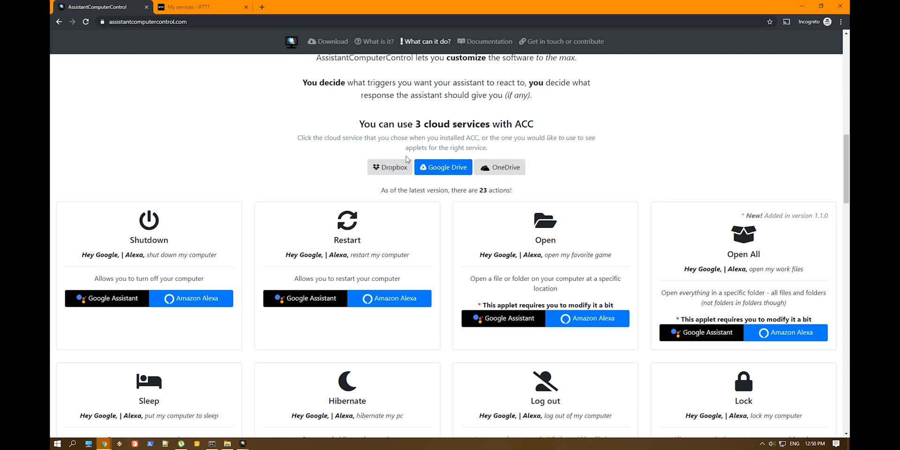
scroll("down", 3)
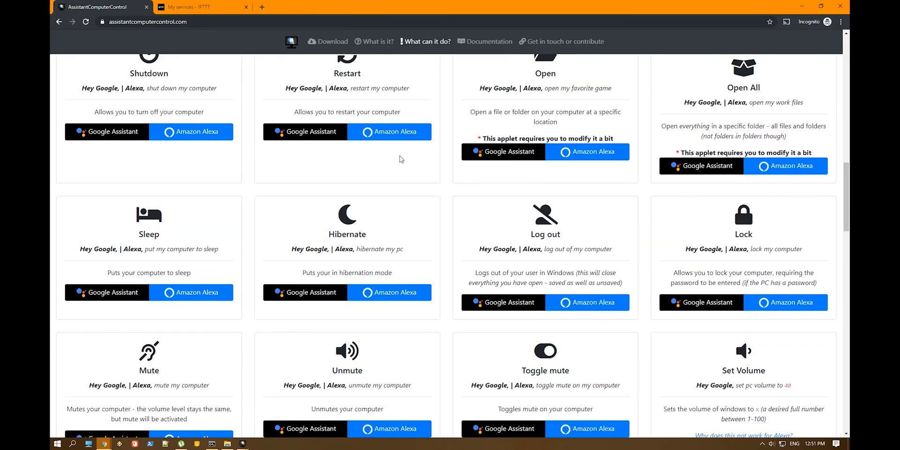
scroll("down", 3)
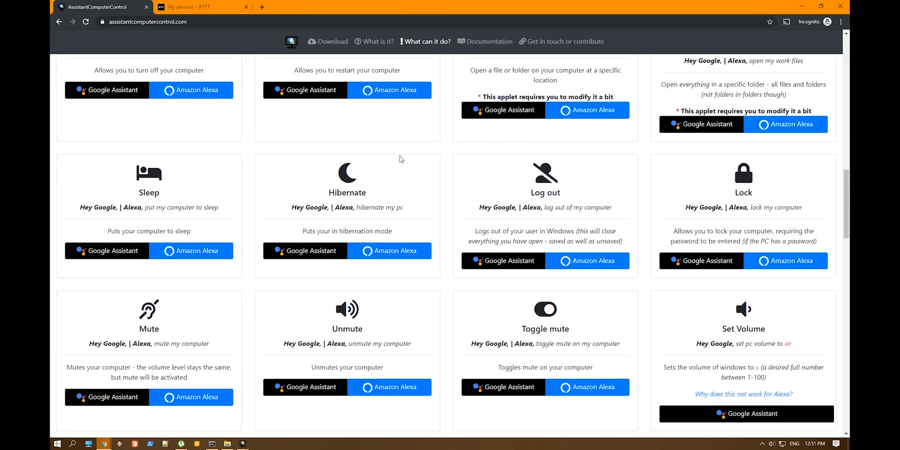
scroll("down", 3)
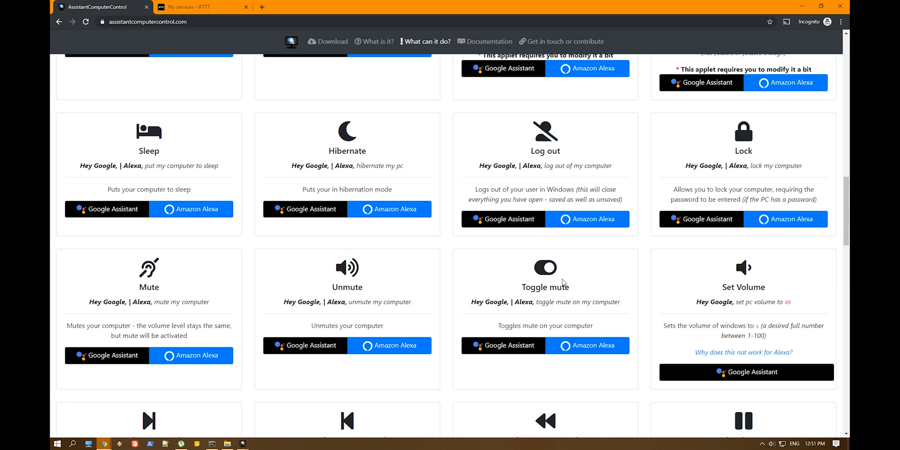
mouse_move(510, 355)
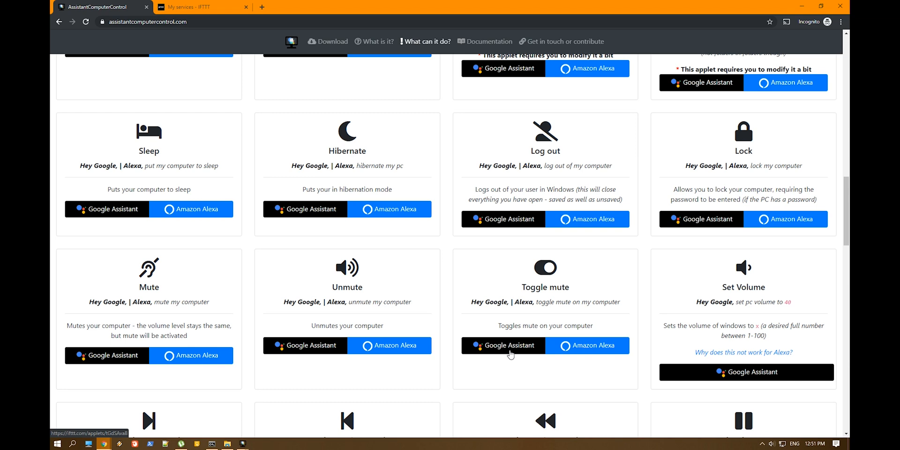
- Connect the Toggle mute on computer applet, saving the trigger phrase 'Toggle mute'
left_click(502, 345)
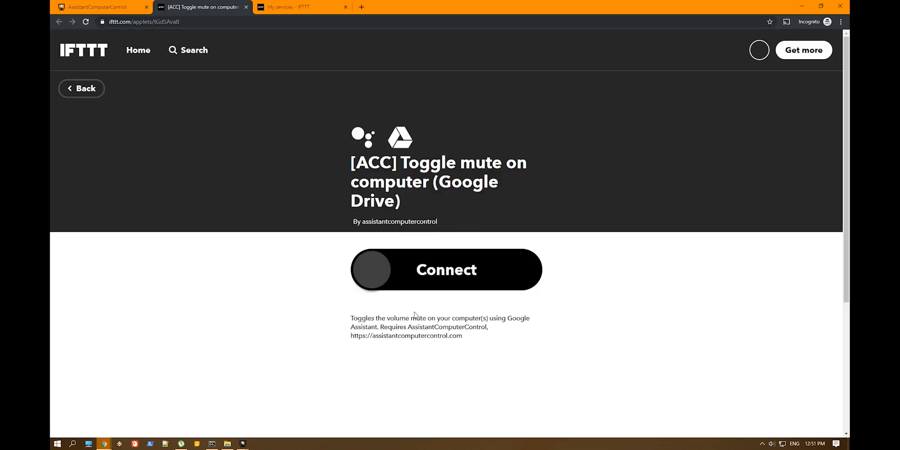
mouse_move(319, 208)
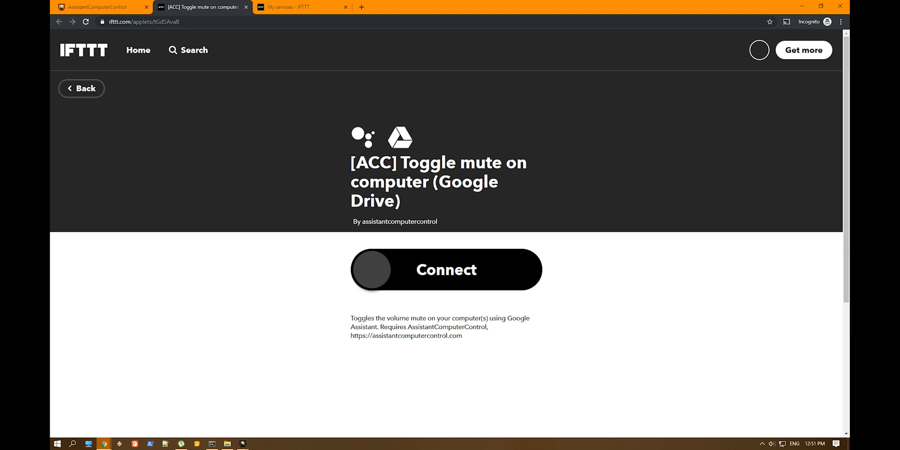
mouse_move(381, 273)
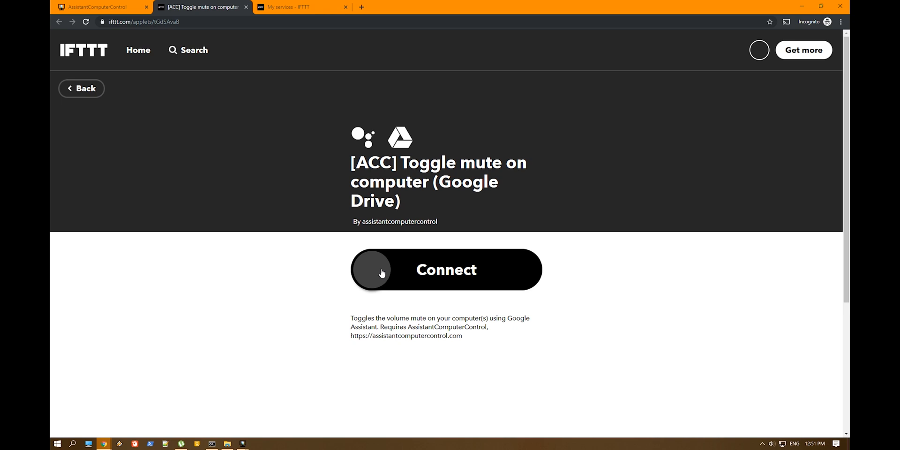
left_click(445, 269)
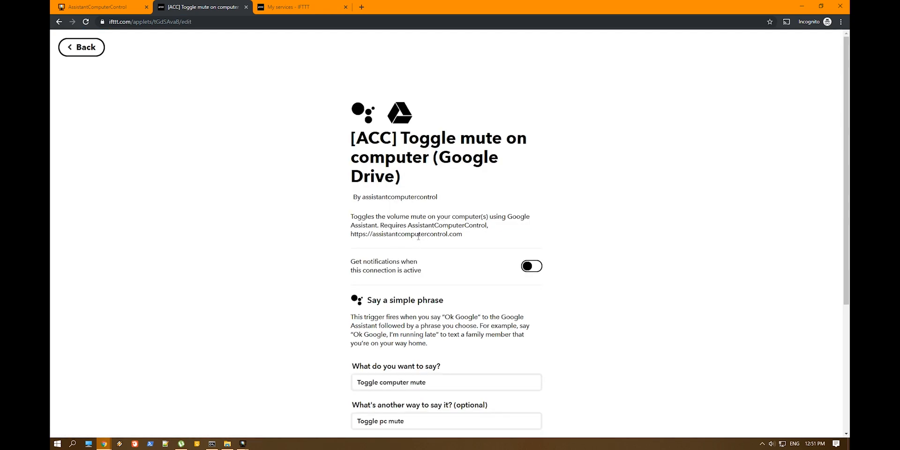
scroll("down", 3)
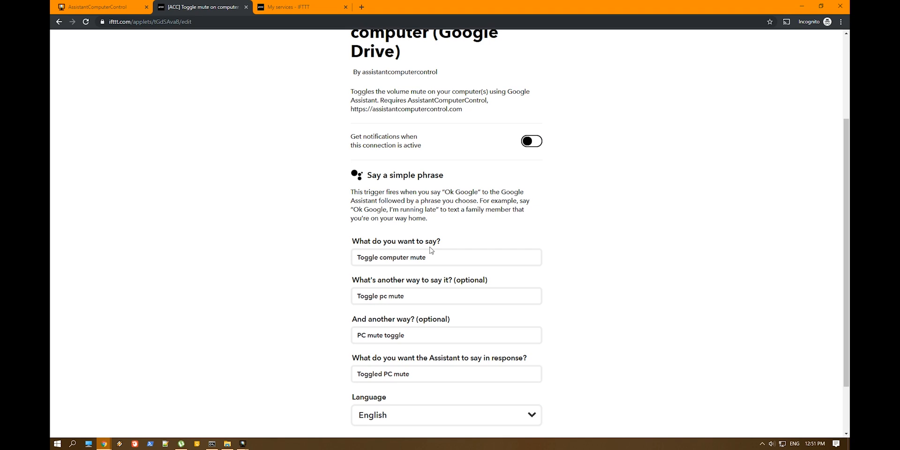
mouse_move(398, 258)
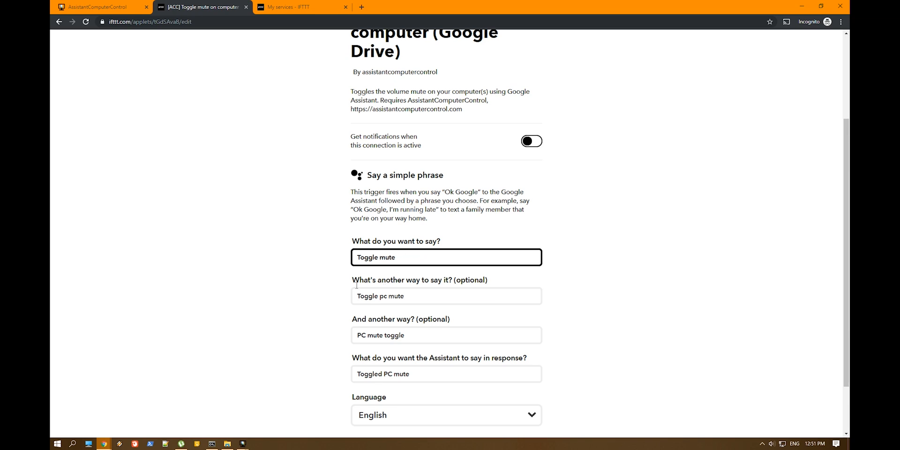
mouse_move(335, 268)
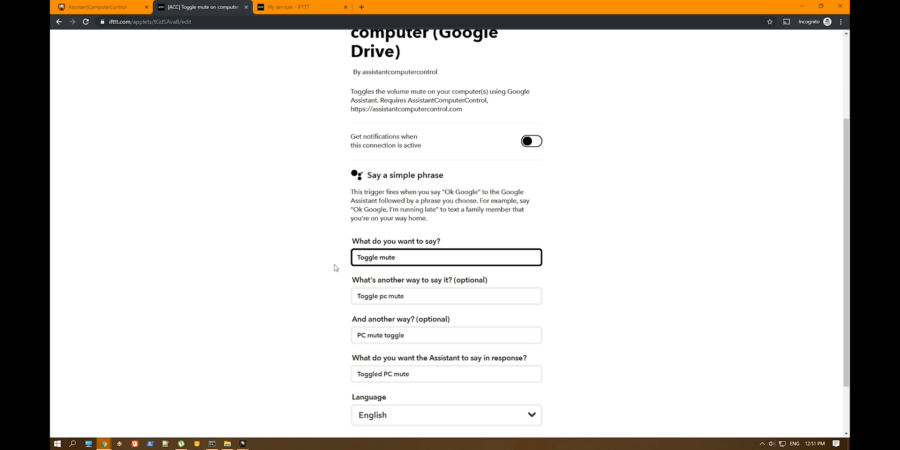
scroll("down", 3)
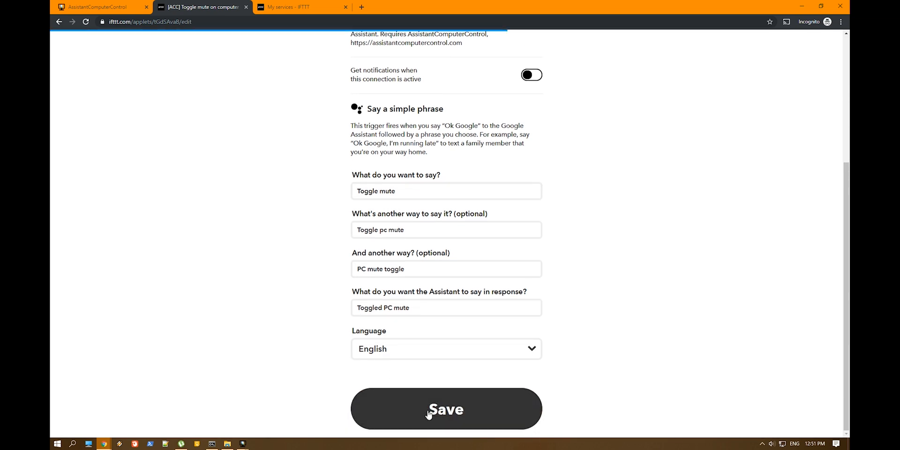
left_click(445, 408)
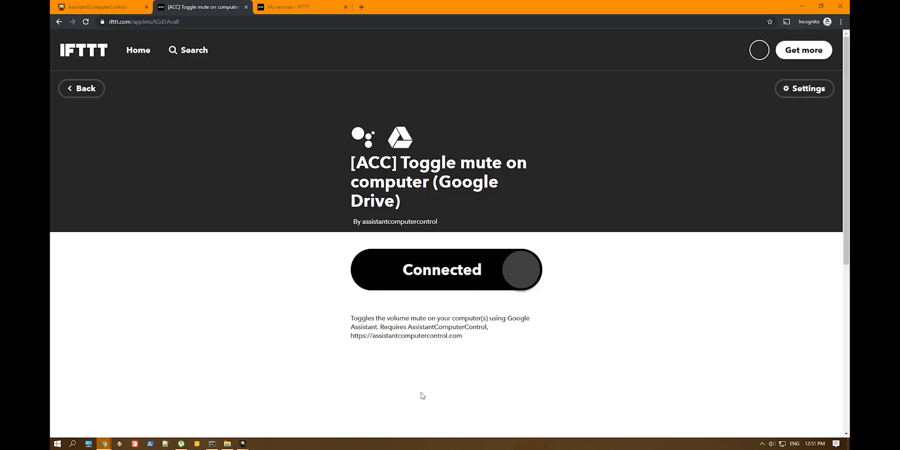
mouse_move(790, 109)
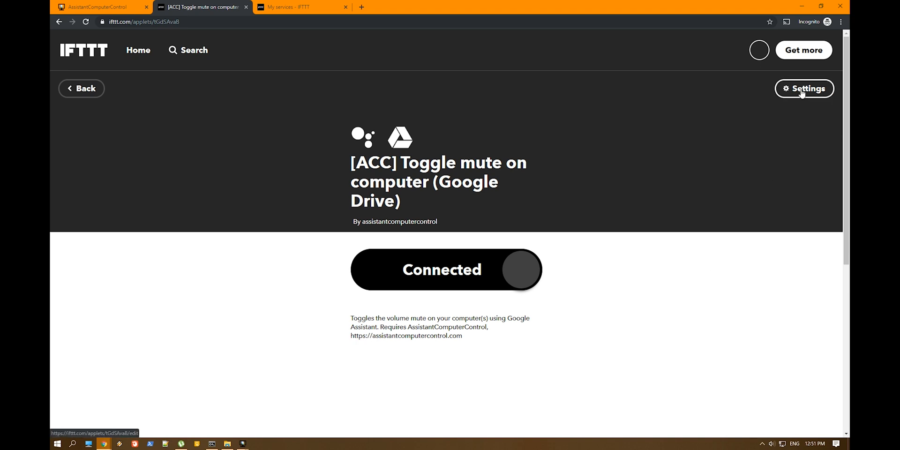
- Run Check now from the Toggle mute applet's settings page
left_click(804, 88)
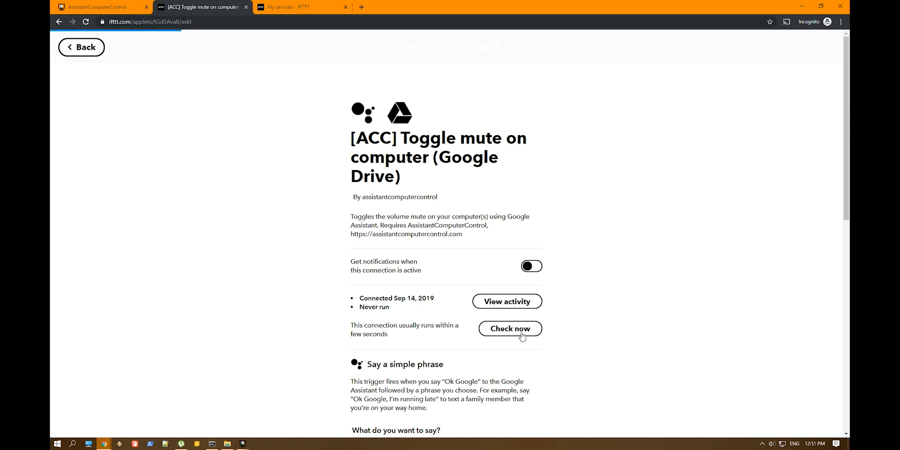
left_click(509, 328)
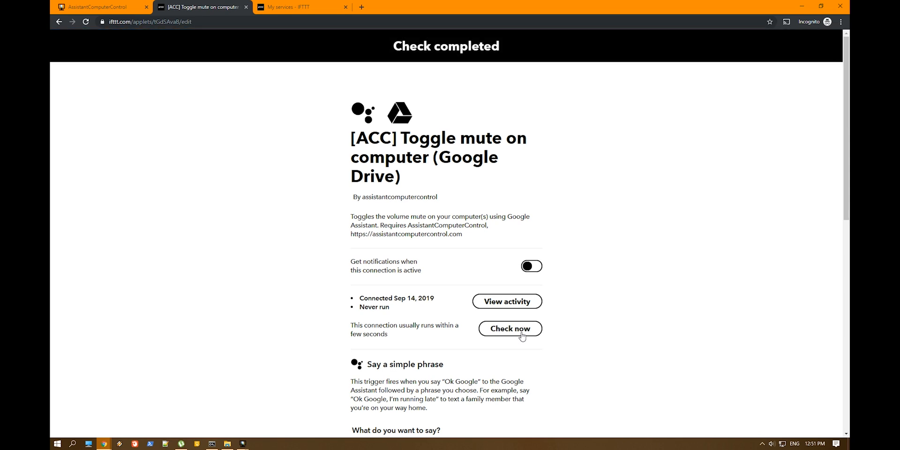
left_click(508, 328)
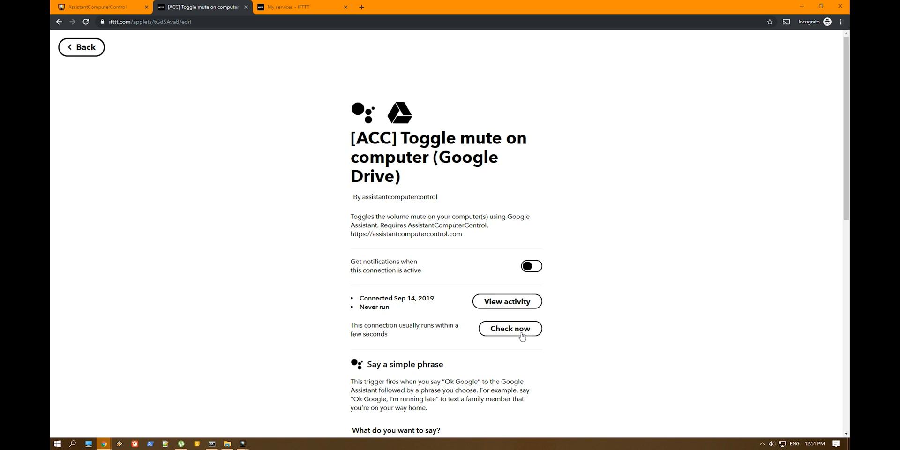
mouse_move(81, 46)
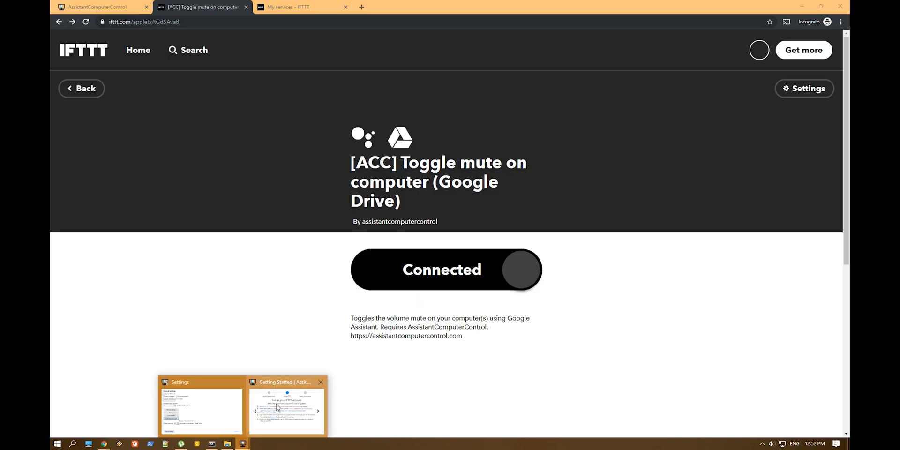
- Advance the setup guide to its final test step, then close it
left_click(286, 407)
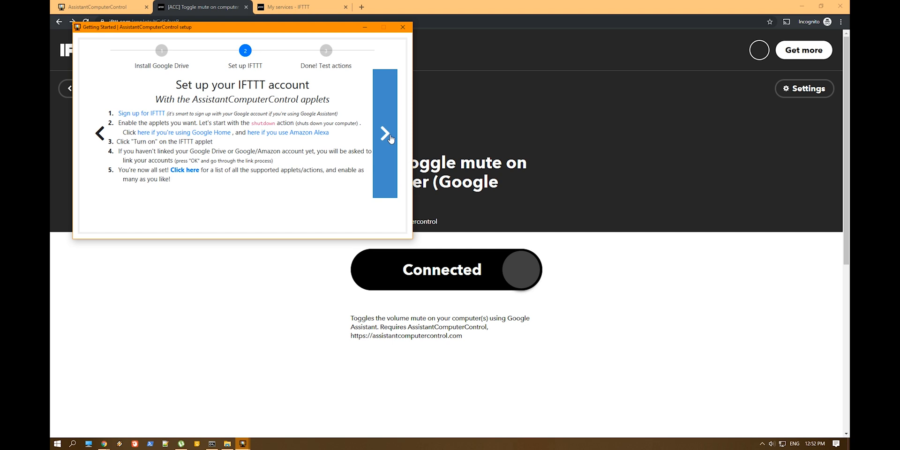
left_click(384, 133)
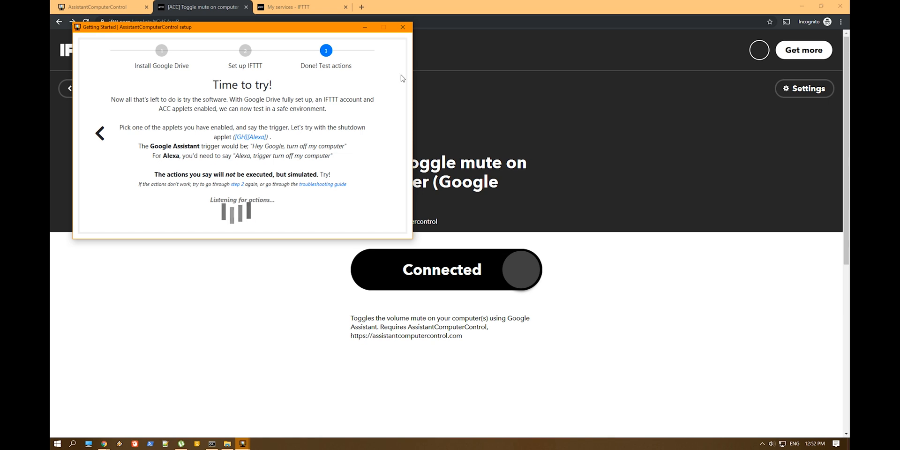
left_click(402, 27)
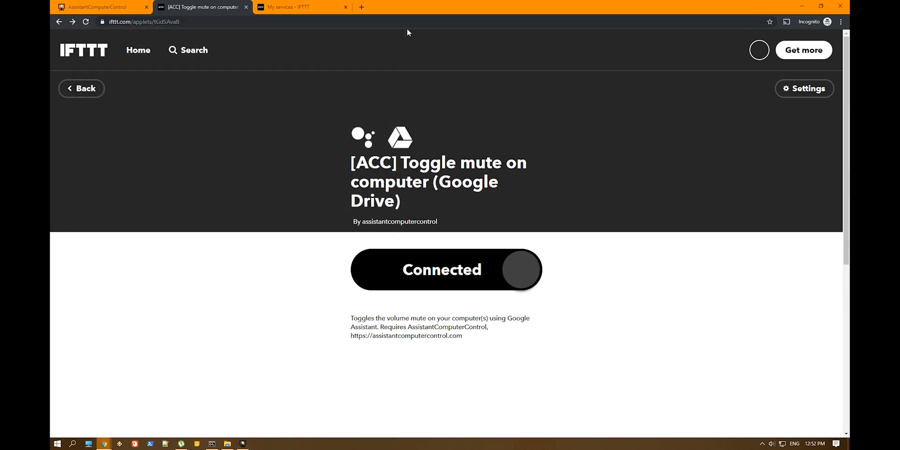
mouse_move(518, 260)
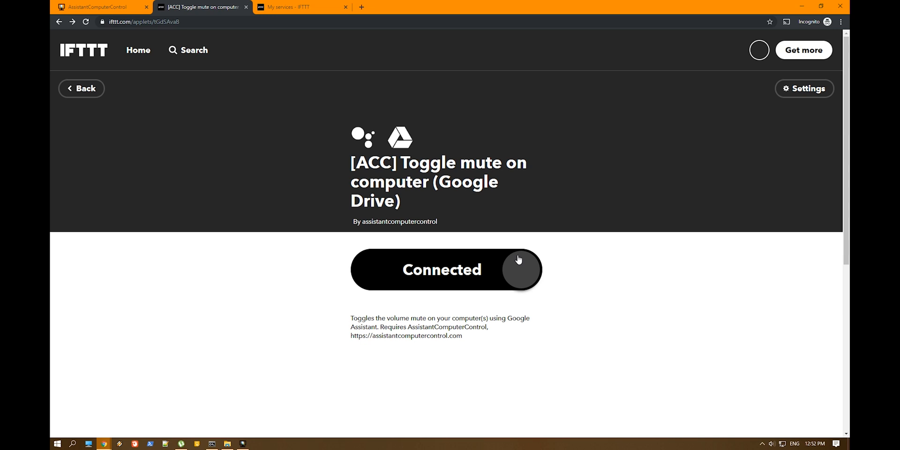
- Open the Windows volume flyout to watch the voice commands mute and unmute
left_click(772, 443)
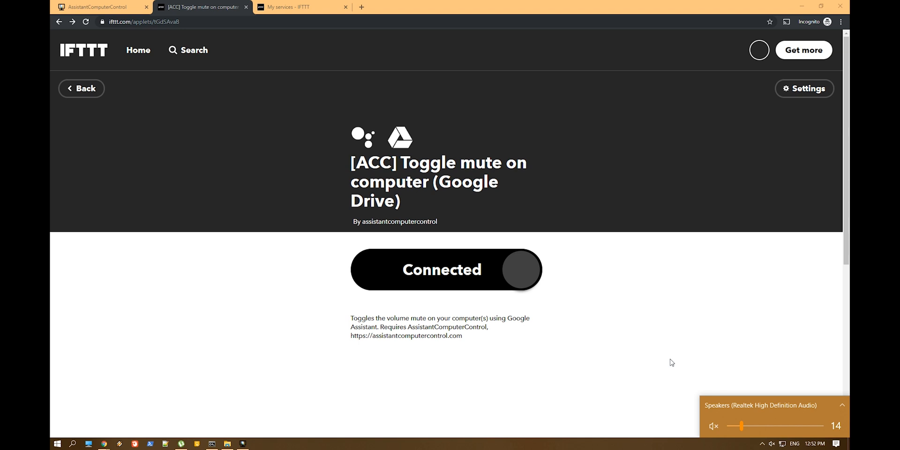
mouse_move(711, 431)
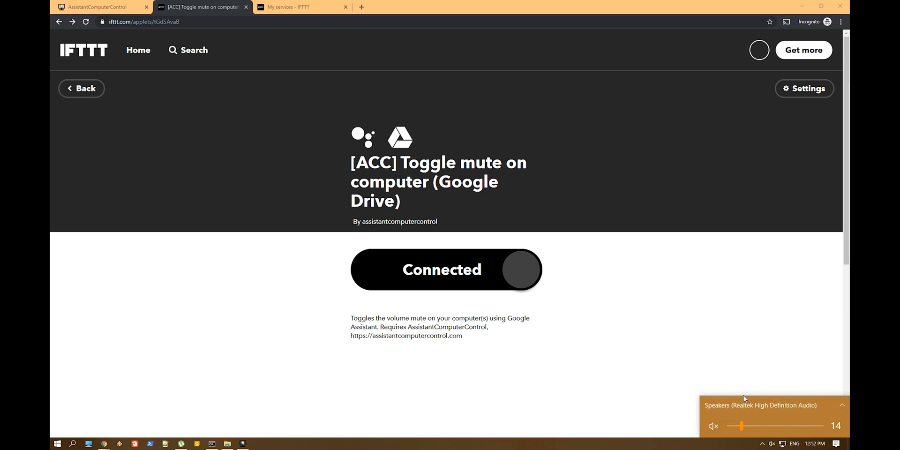
mouse_move(748, 400)
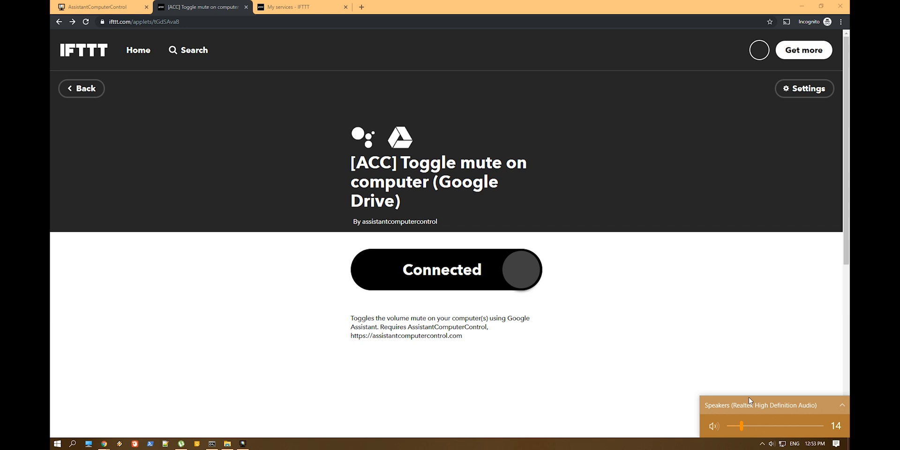
mouse_move(740, 384)
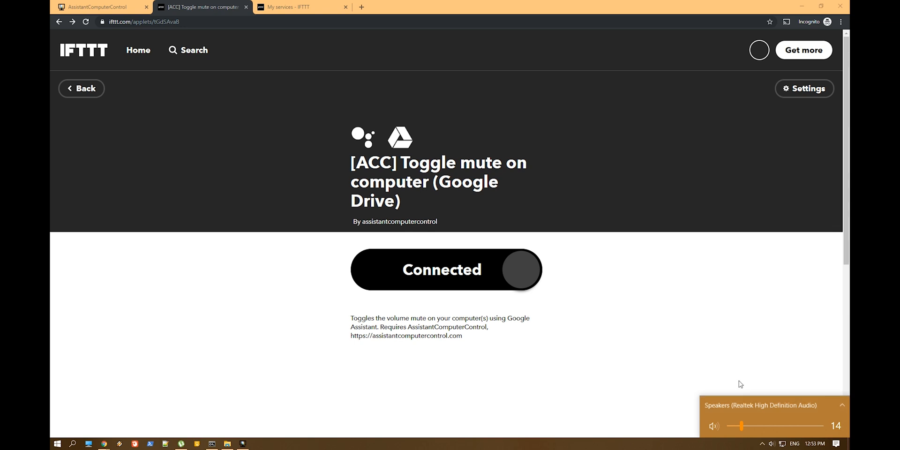
mouse_move(270, 413)
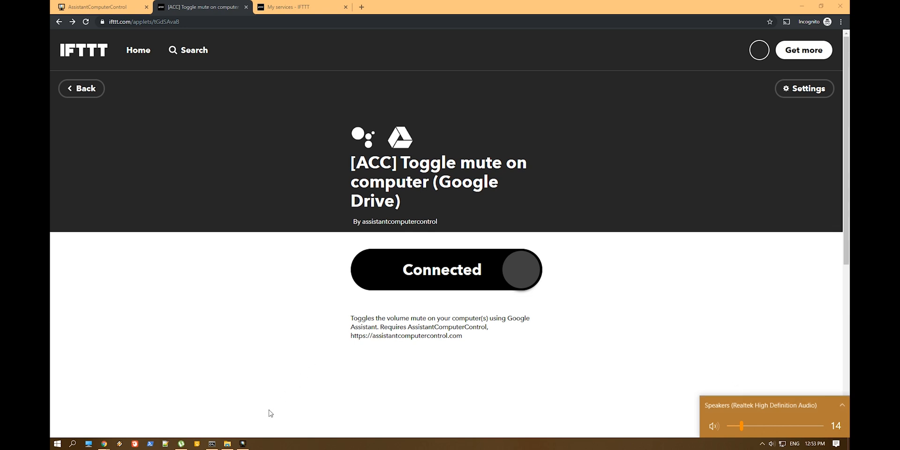
mouse_move(251, 424)
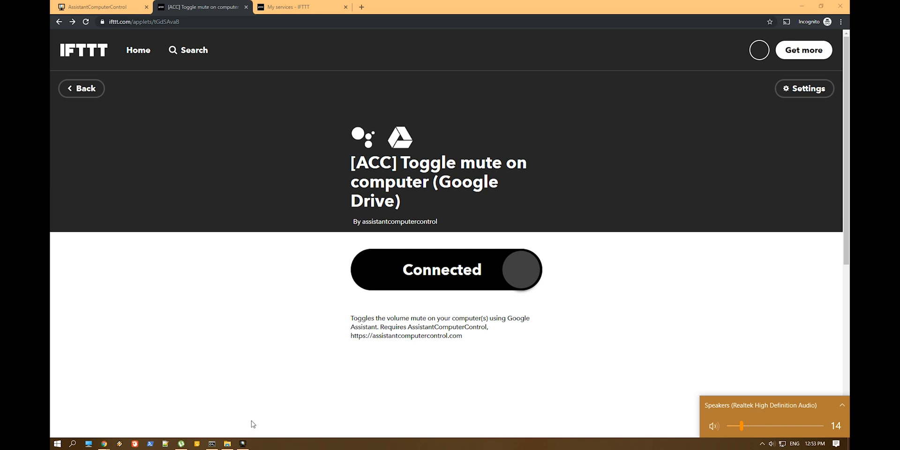
mouse_move(247, 428)
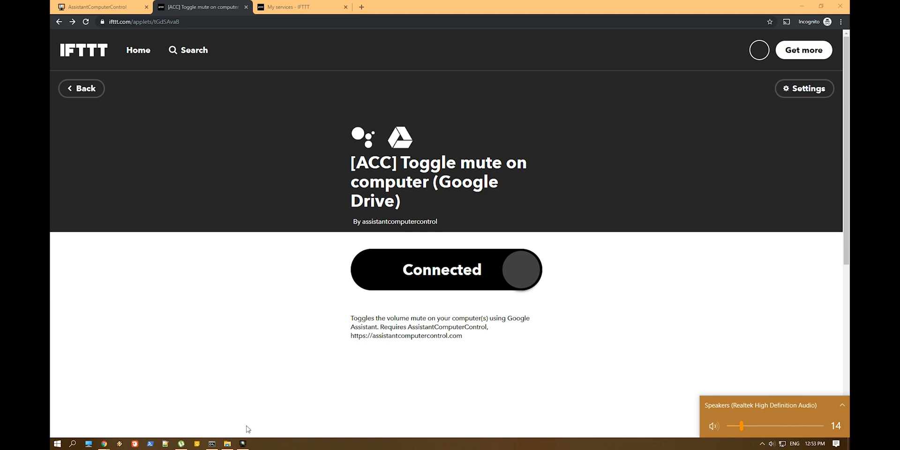
left_click(242, 444)
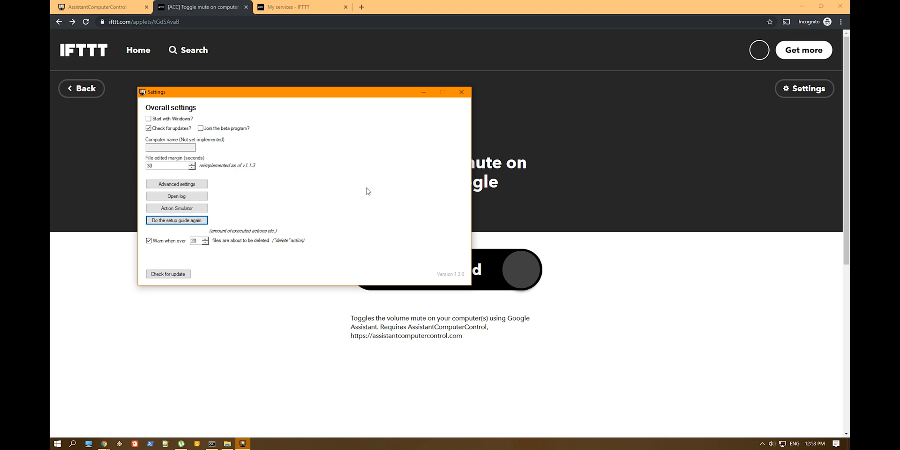
mouse_move(277, 332)
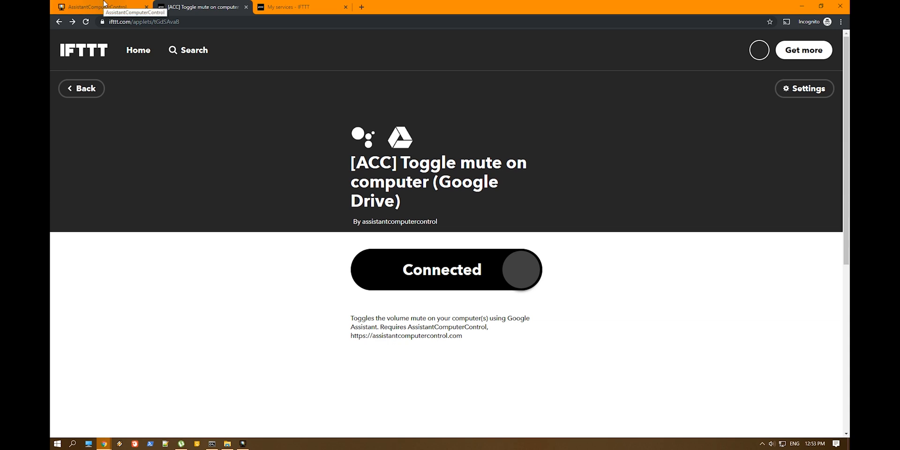
- Browse the AssistantComputerControl site's action list through Mute, Toggle mute and music applets
left_click(98, 6)
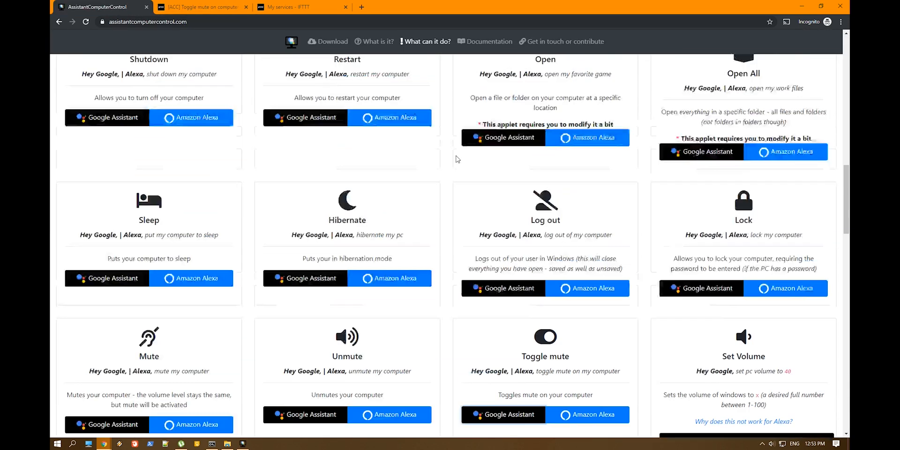
scroll("up", 3)
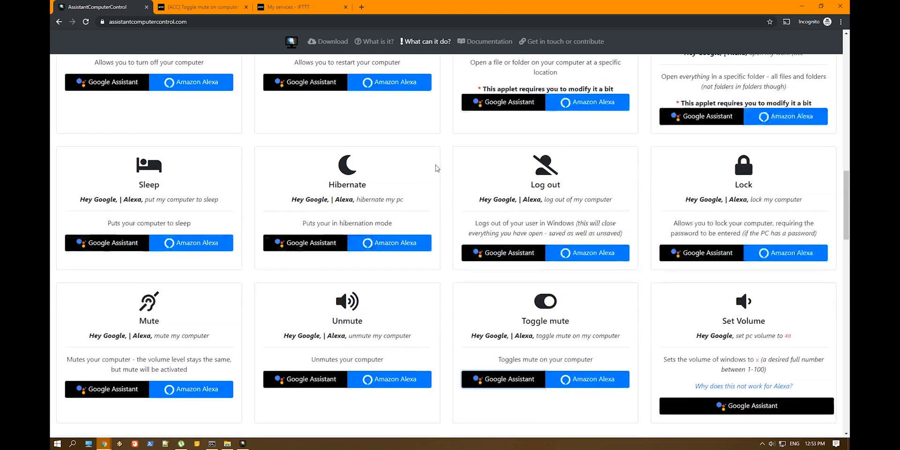
scroll("down", 3)
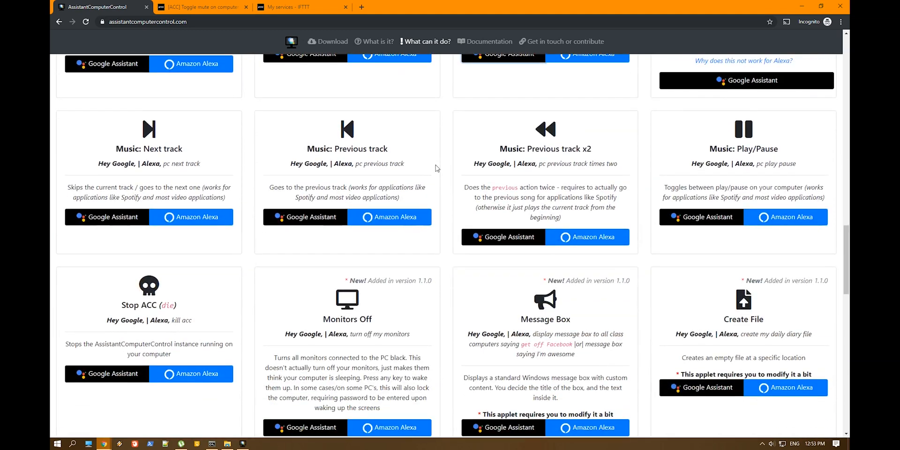
scroll("down", 3)
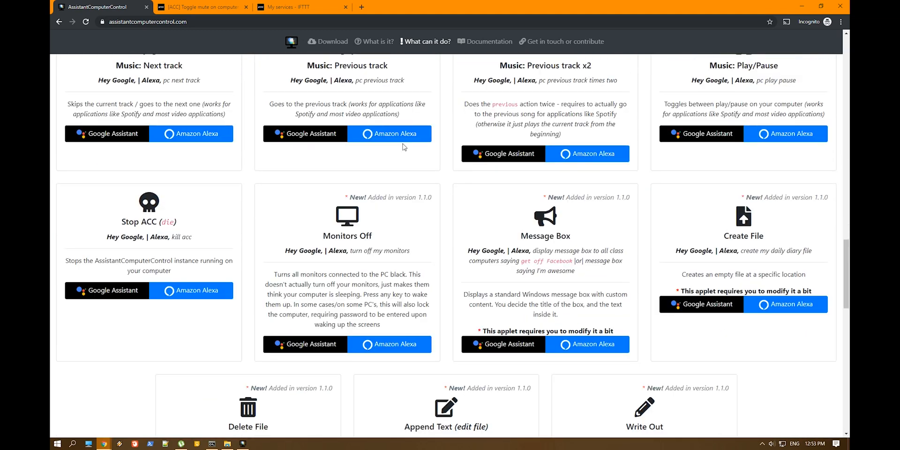
scroll("down", 3)
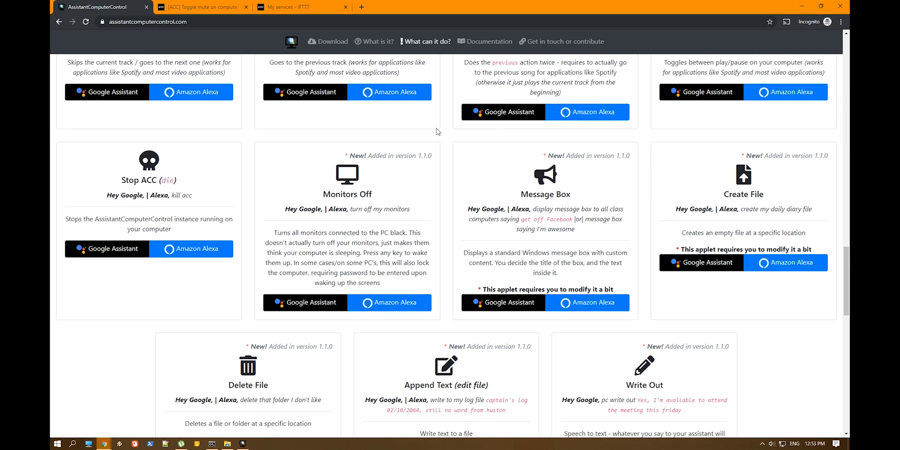
scroll("down", 3)
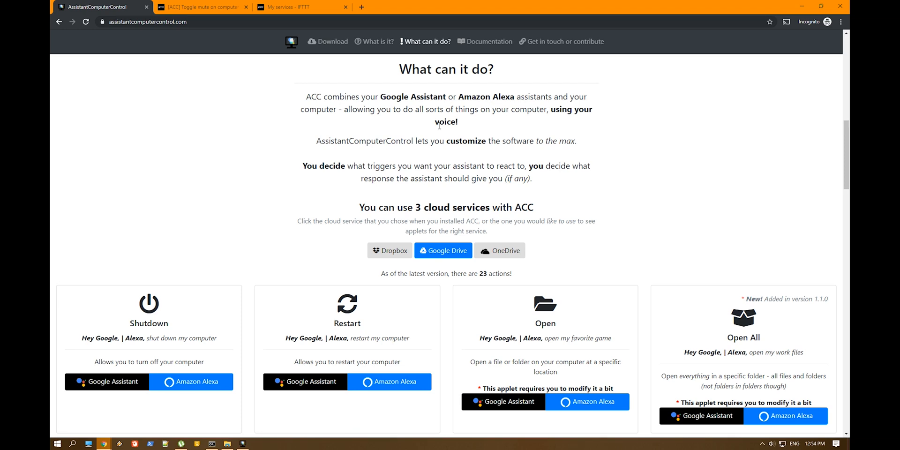
scroll("down", 3)
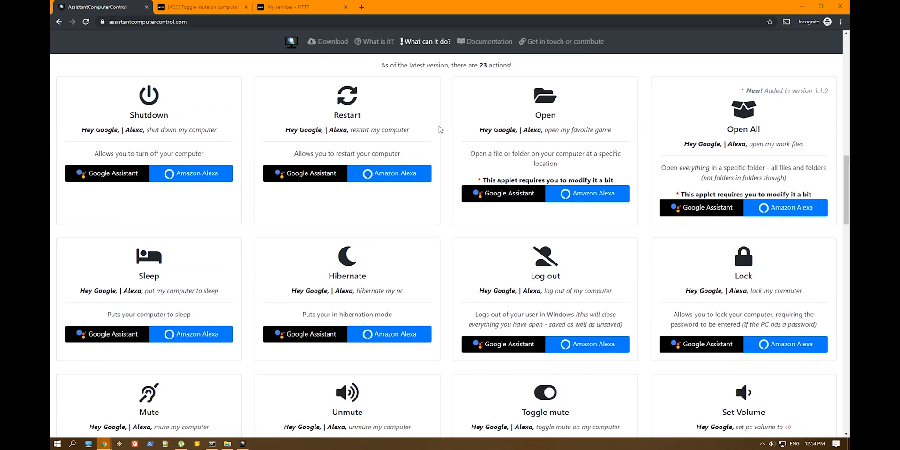
mouse_move(567, 151)
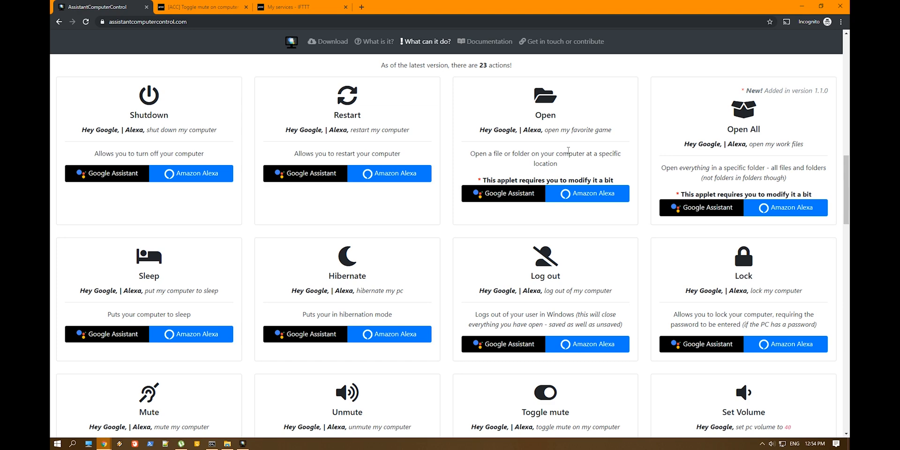
mouse_move(518, 250)
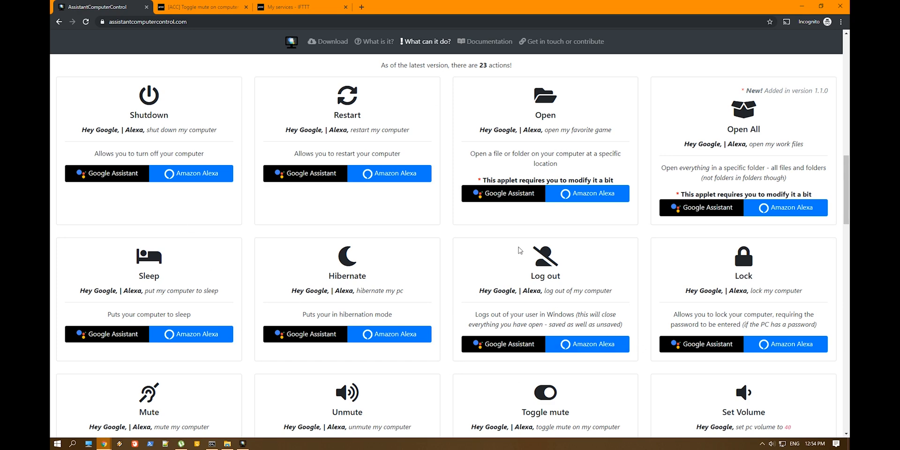
scroll("down", 3)
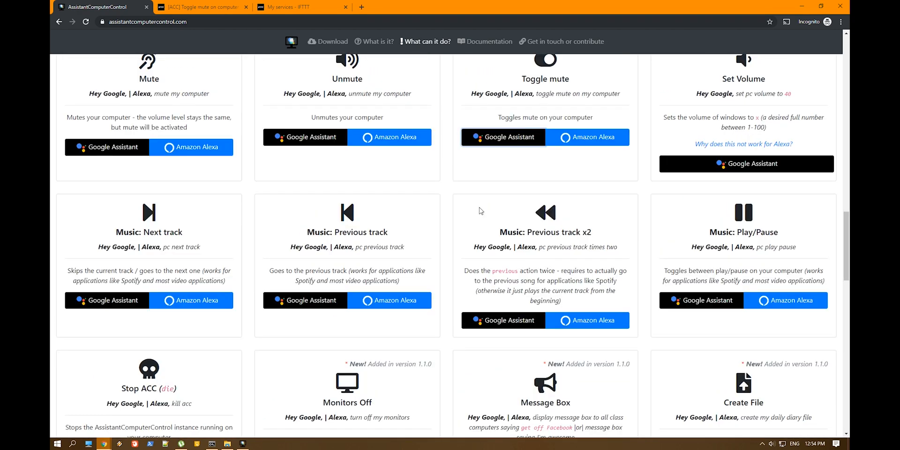